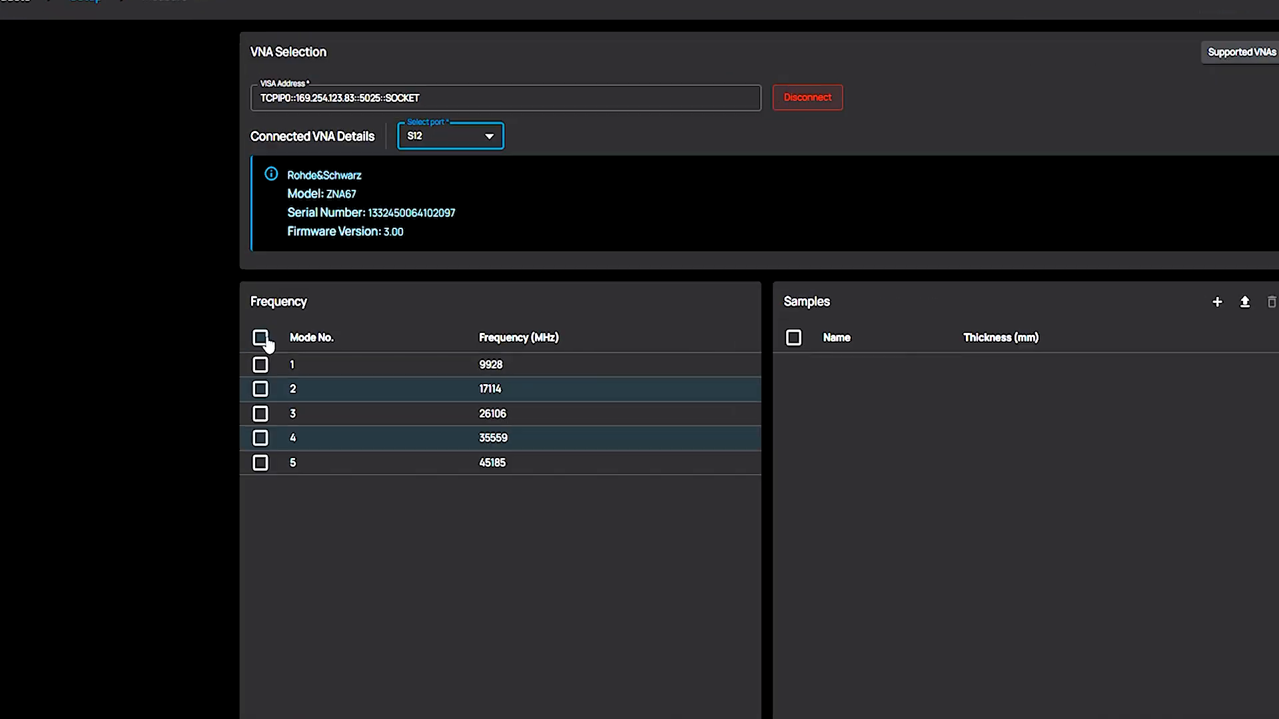
# Select all five resonator modes via the Frequency table header checkbox
pyautogui.click(261, 337)
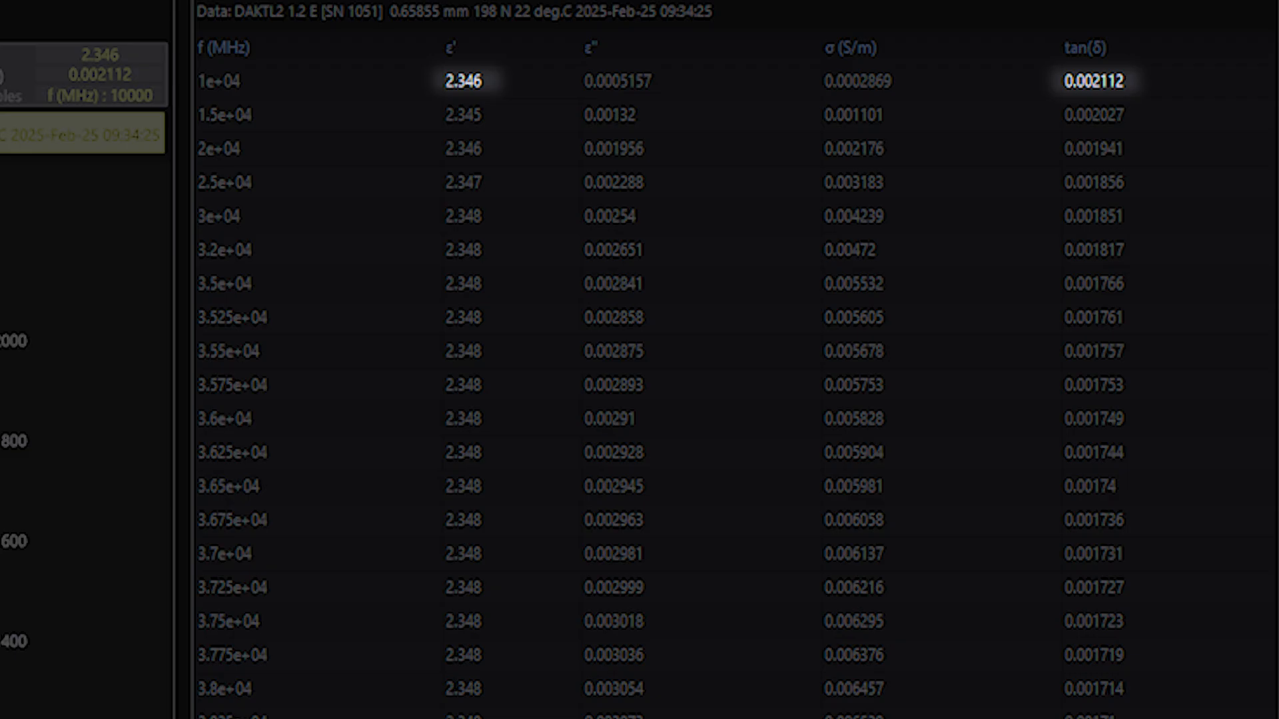
# Scroll through the ε', ε'', σ and tan(δ) rows listed from 10 GHz upward
pyautogui.scroll(-3)
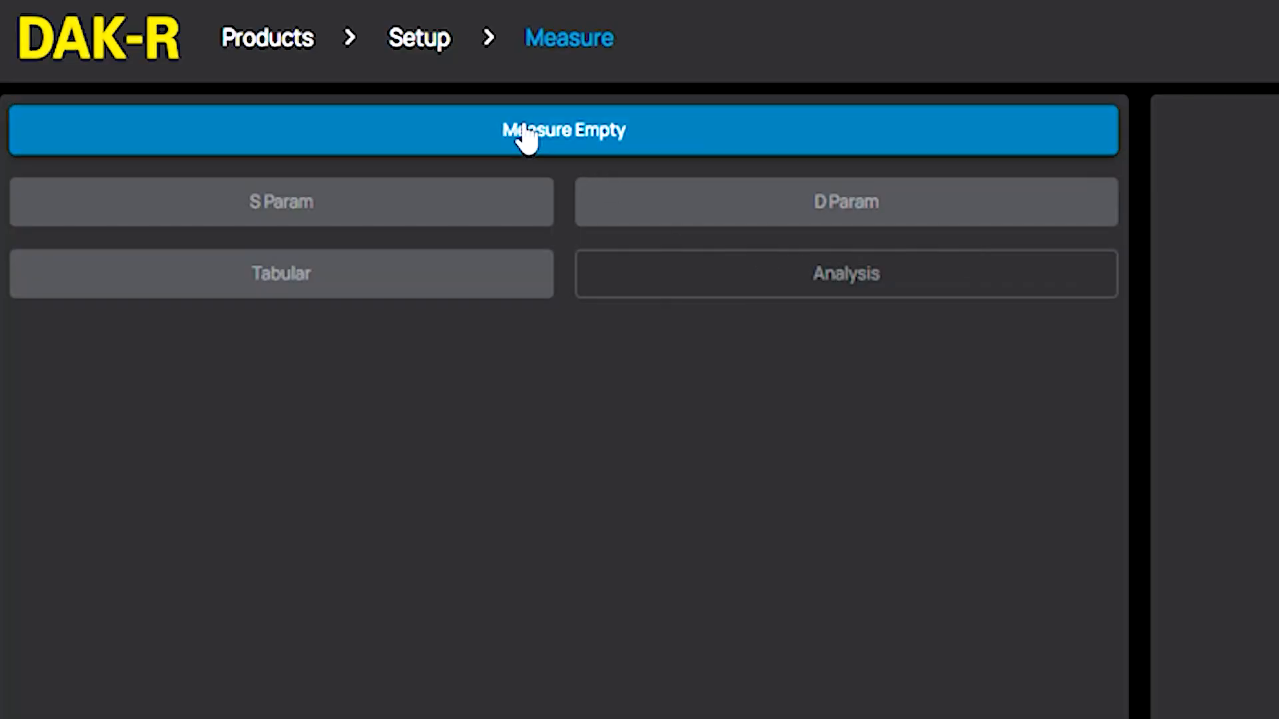
# Measure the empty resonator before inserting any sample
pyautogui.click(562, 130)
pyautogui.write('COP-1')
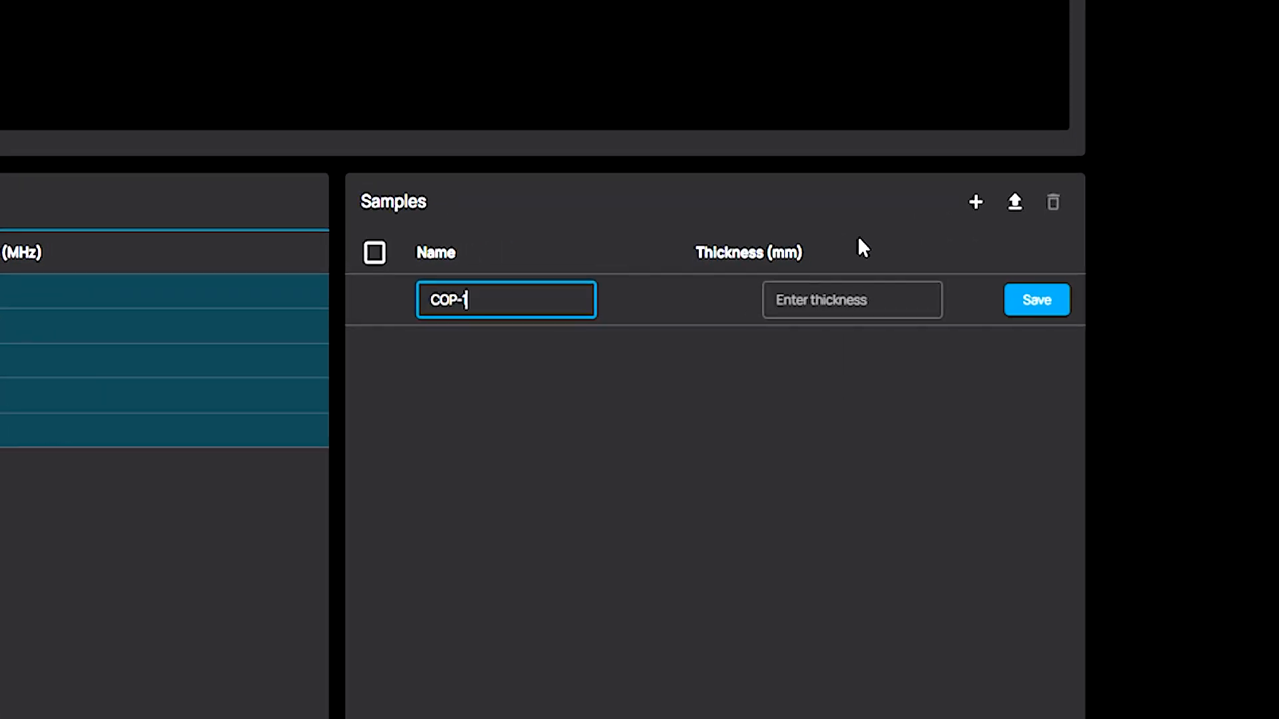
# Enter thickness 0.220 mm for sample COP-1 and save the new entry
pyautogui.write('0.220')
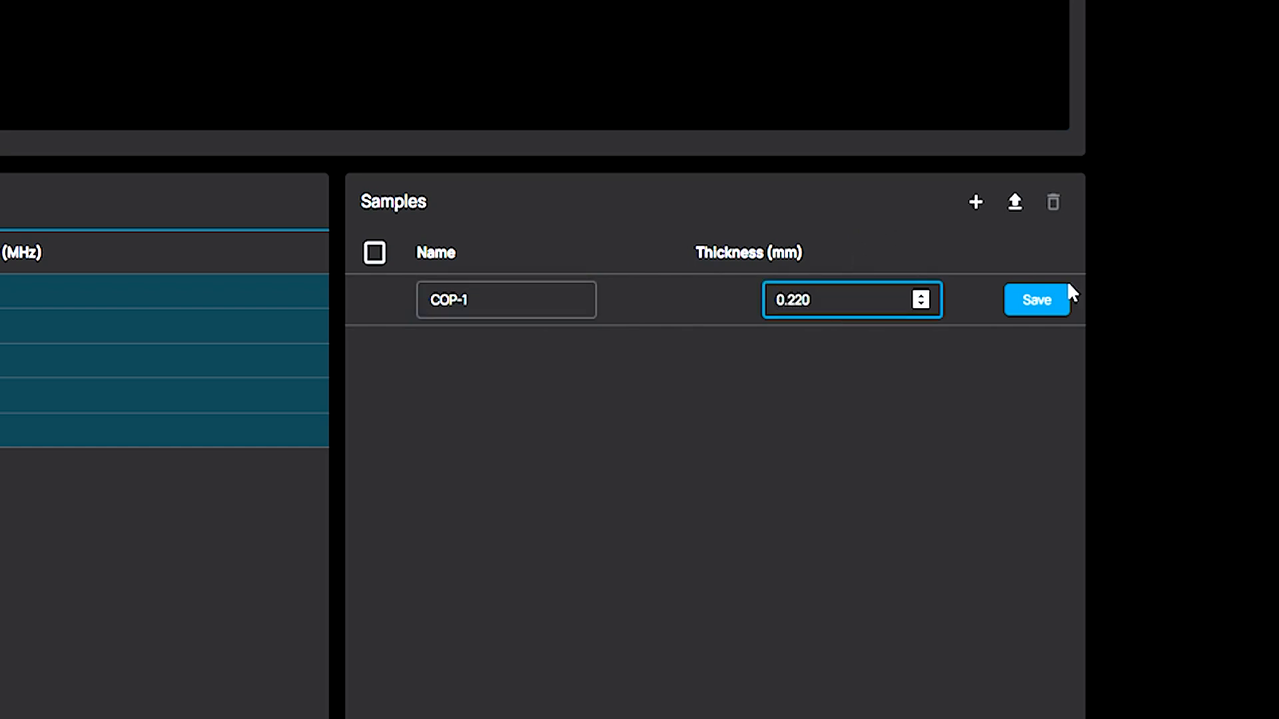
pyautogui.click(1036, 300)
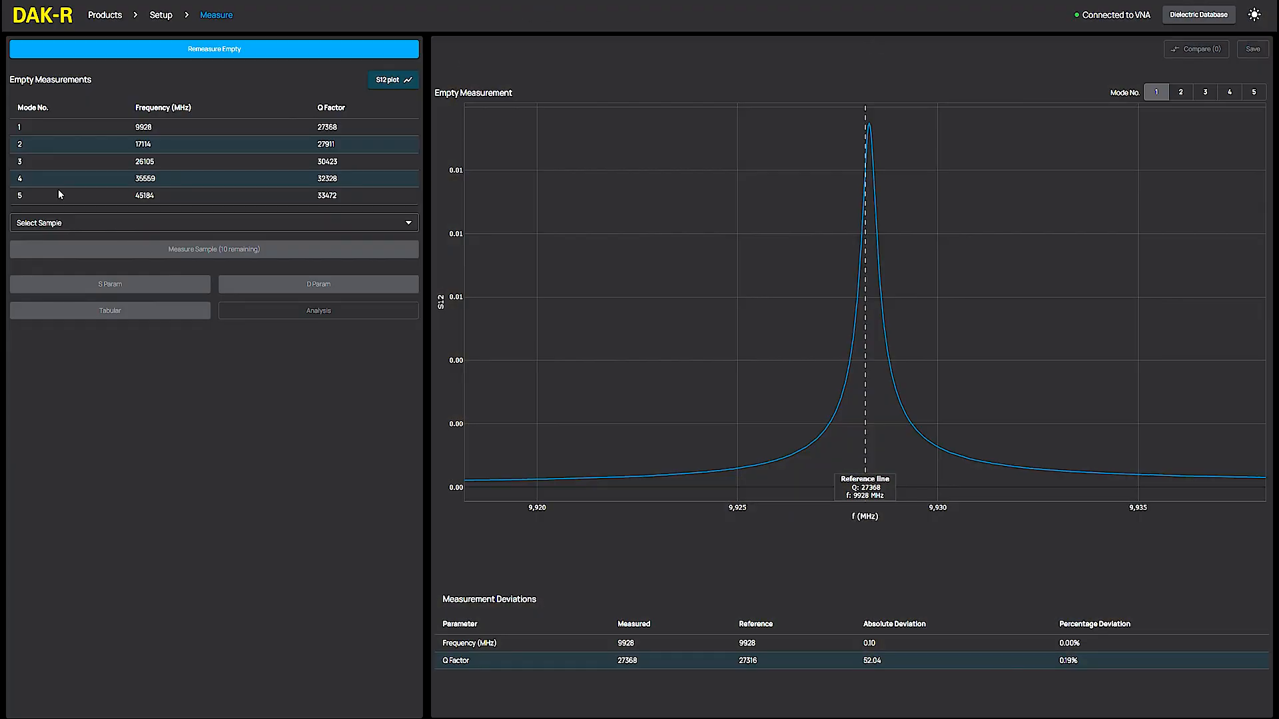
# Measure sample COP-1 - 0.22 mm against the empty-resonator results, giving ε' near 2.34
pyautogui.click(214, 222)
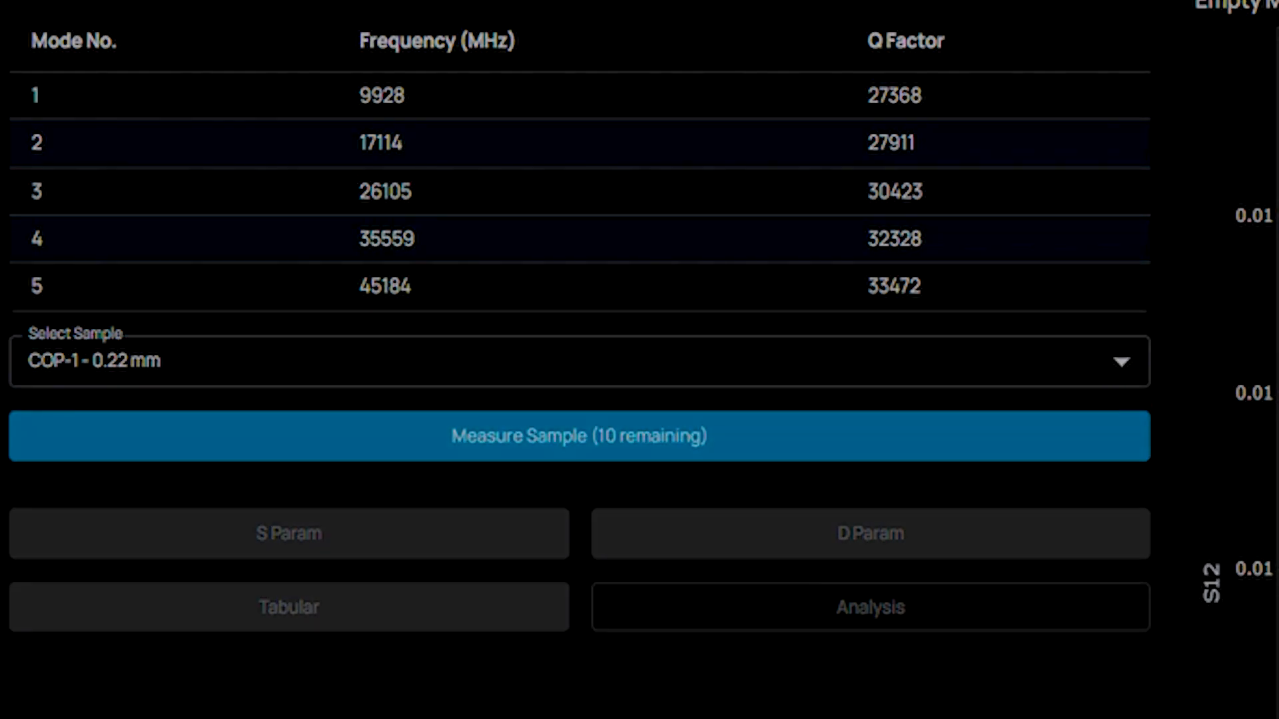
pyautogui.click(577, 435)
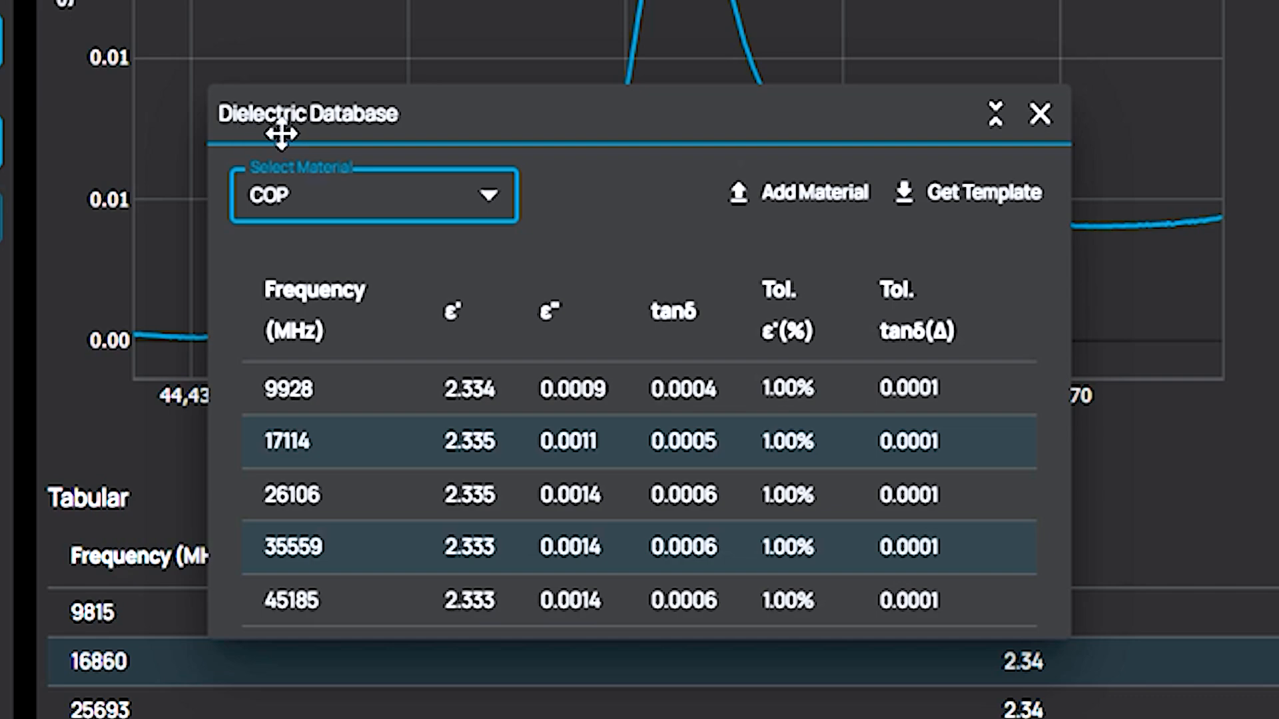
# Show the deviation chart against COP as target material, switched to tan(δ)
pyautogui.click(1040, 113)
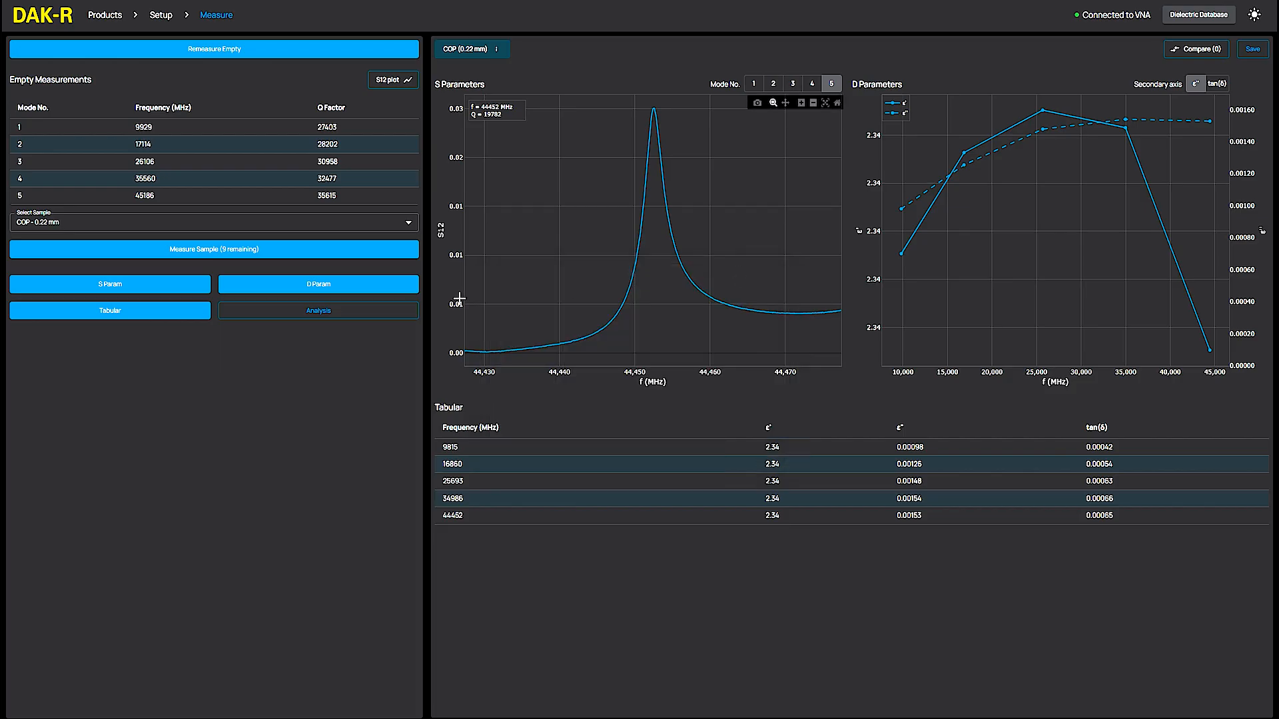
pyautogui.click(318, 310)
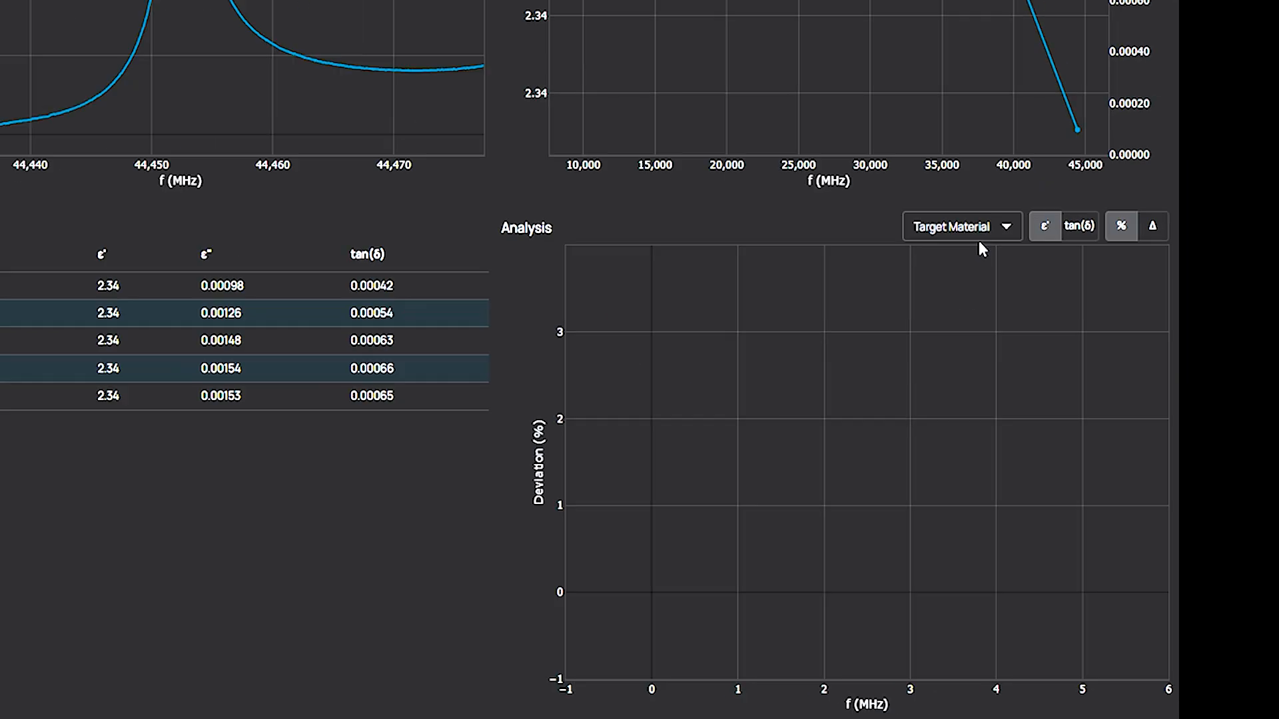
pyautogui.click(960, 226)
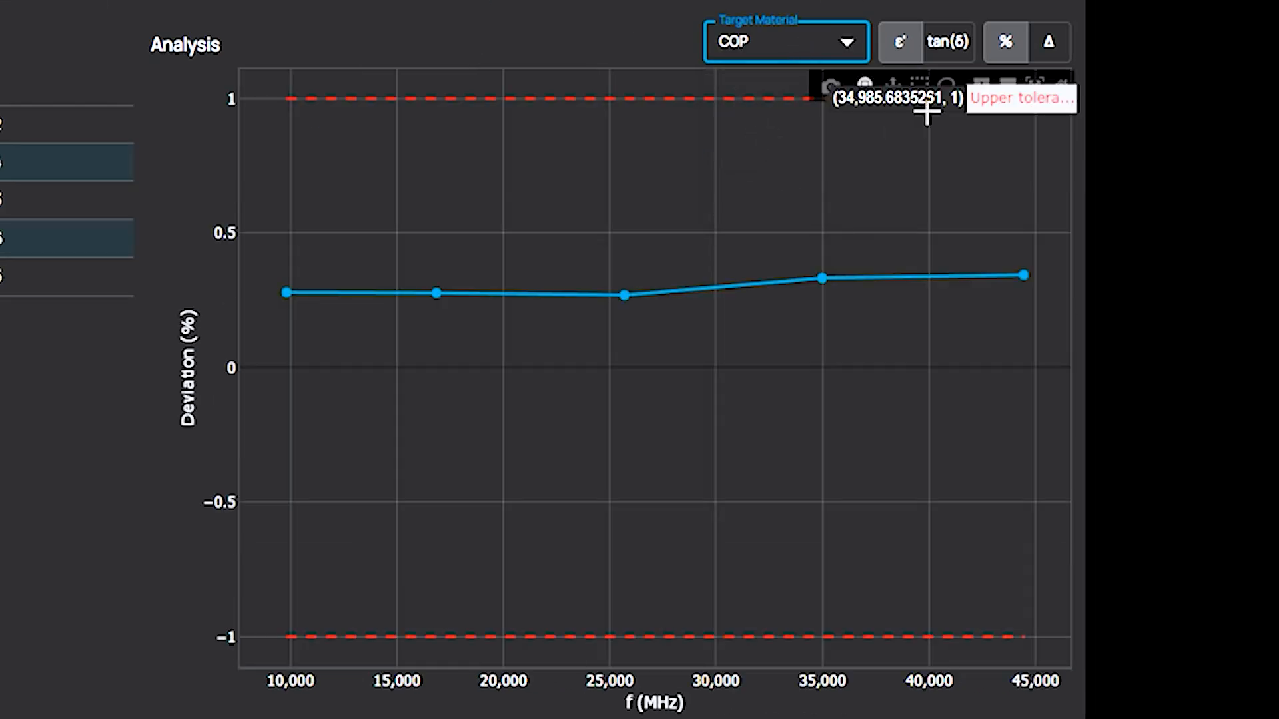
pyautogui.click(947, 42)
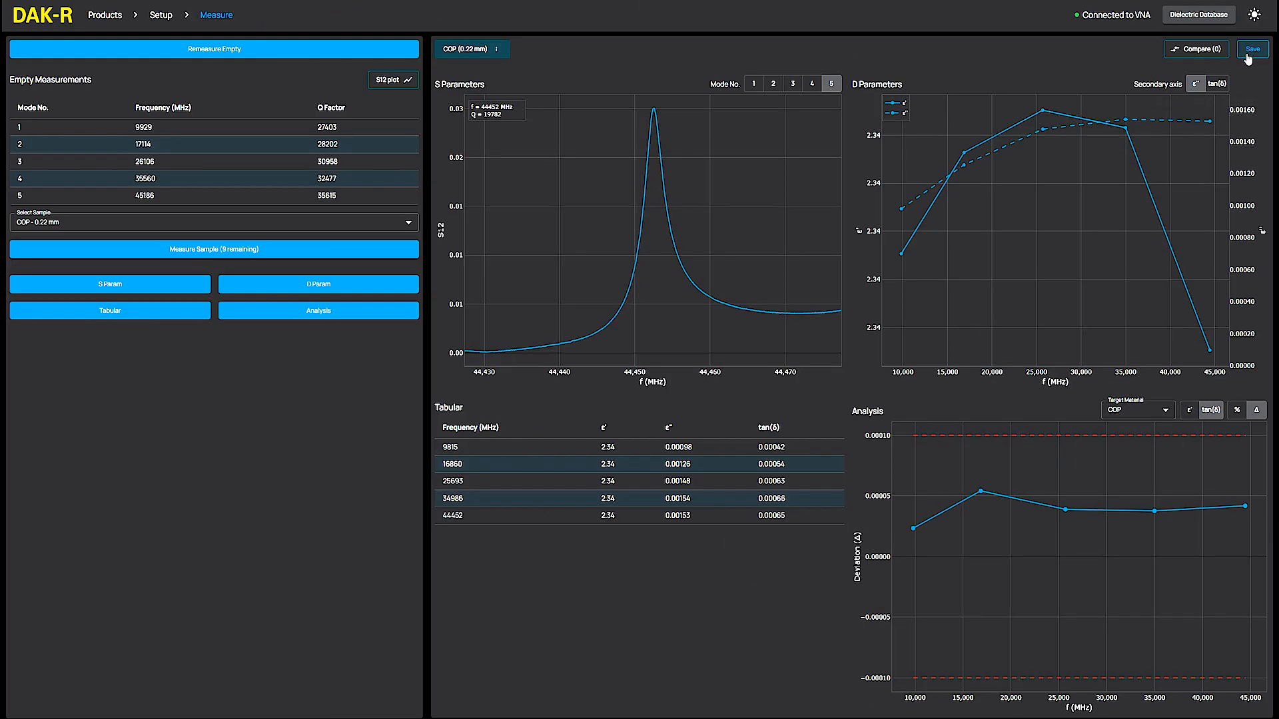
# Bring up the Export Measurements dialog with DAK-R File output ticked
pyautogui.click(1251, 48)
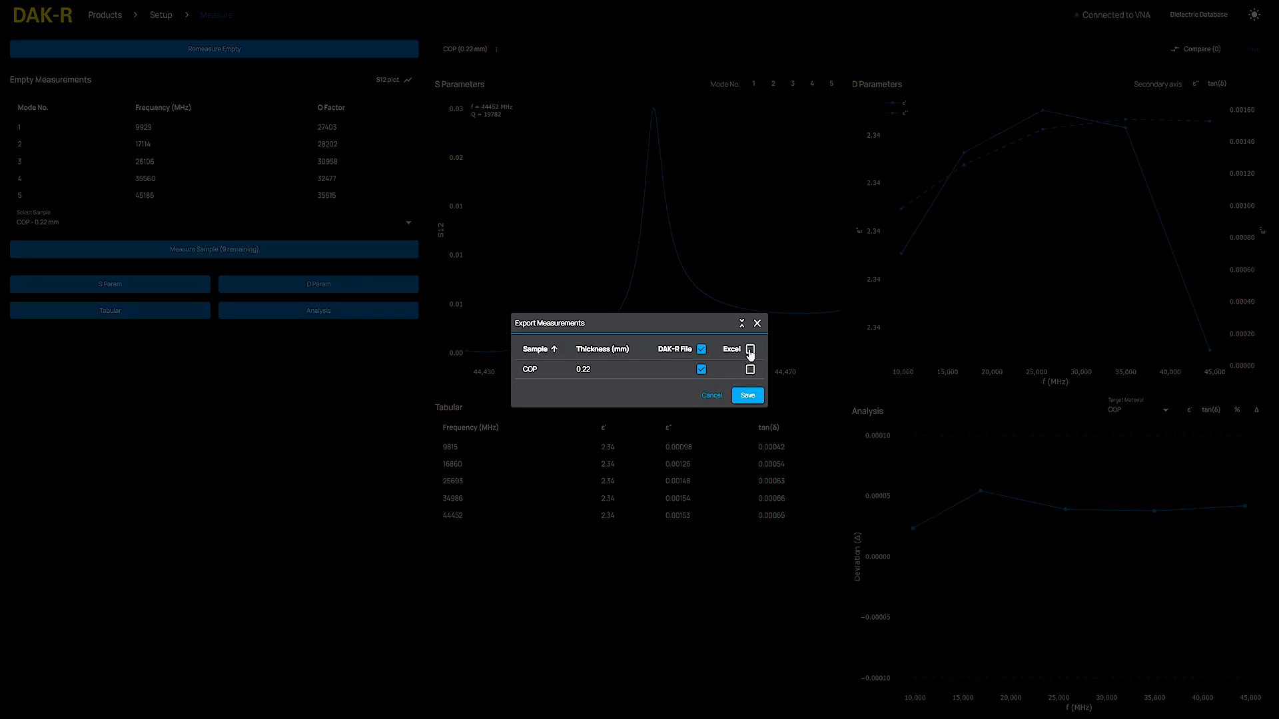